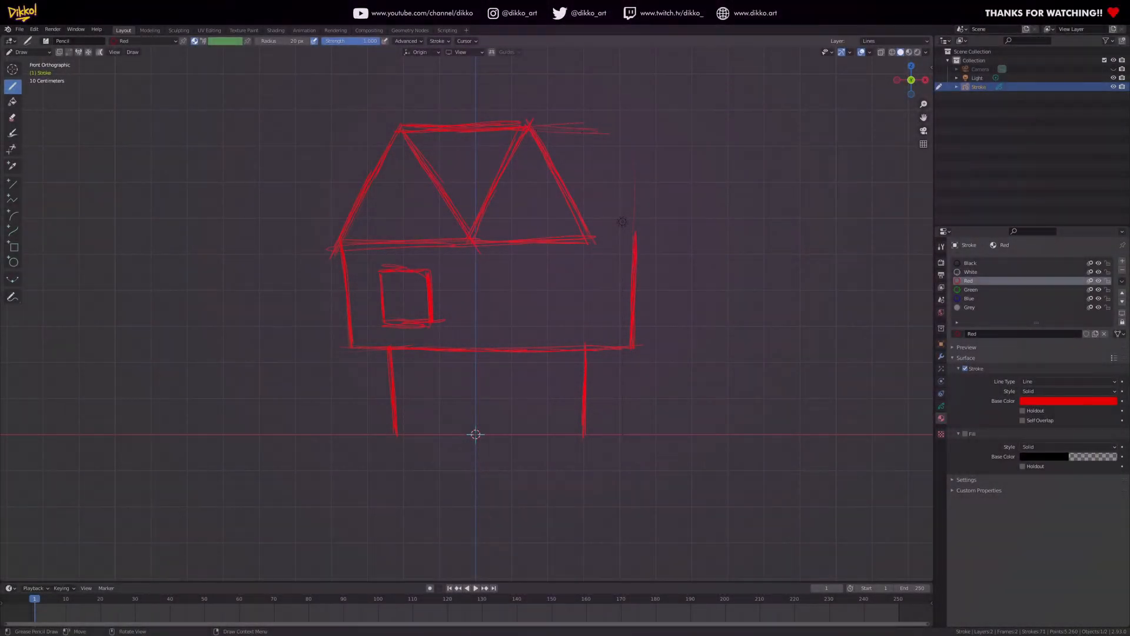
- Sketch more of the red house outline before saving the file
{"action": "left_click_drag", "start_coordinate": [587, 108], "coordinate": [635, 166]}
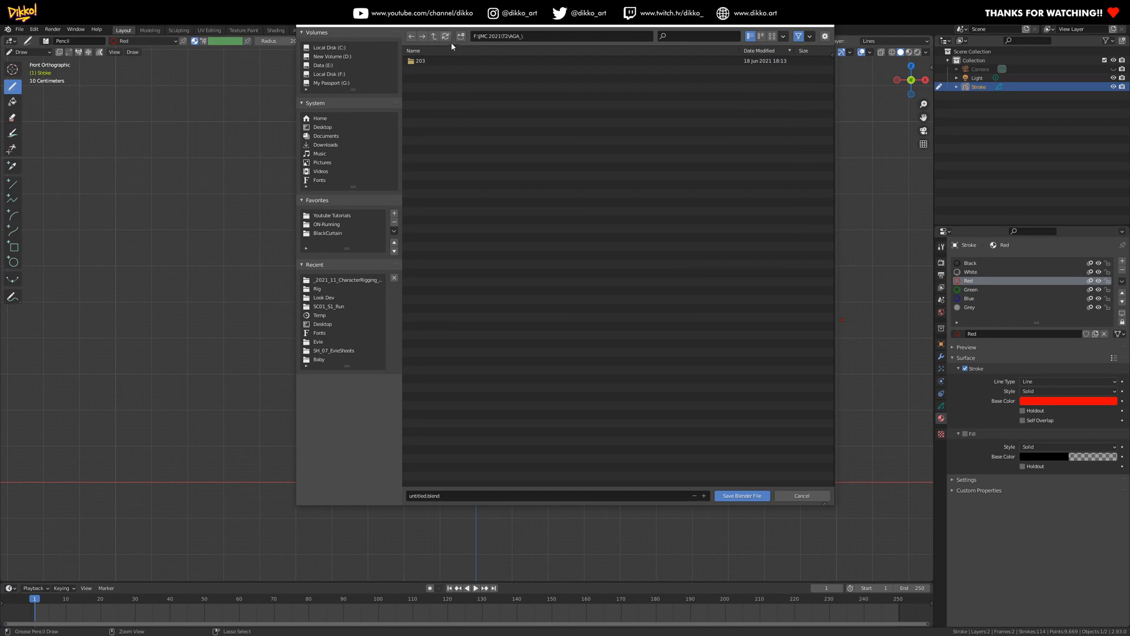
- Dismiss the file dialog to continue detailing the house sketch
{"action": "left_click", "coordinate": [803, 495]}
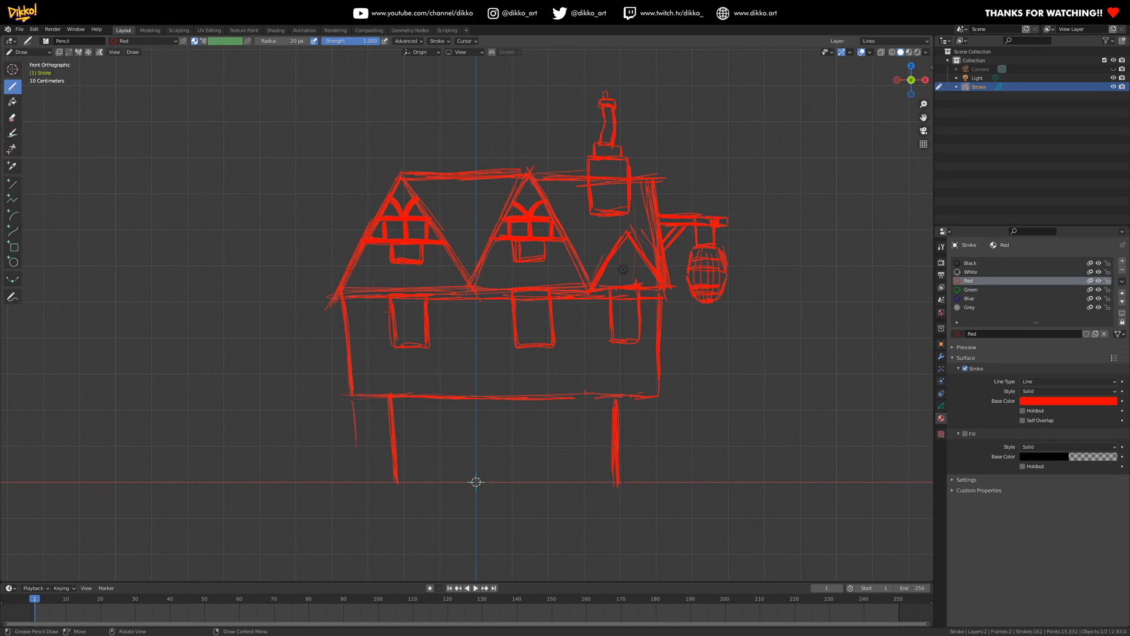
- Draw additional timber-frame strokes on the tavern in 3D
{"action": "left_click_drag", "start_coordinate": [332, 296], "coordinate": [656, 295]}
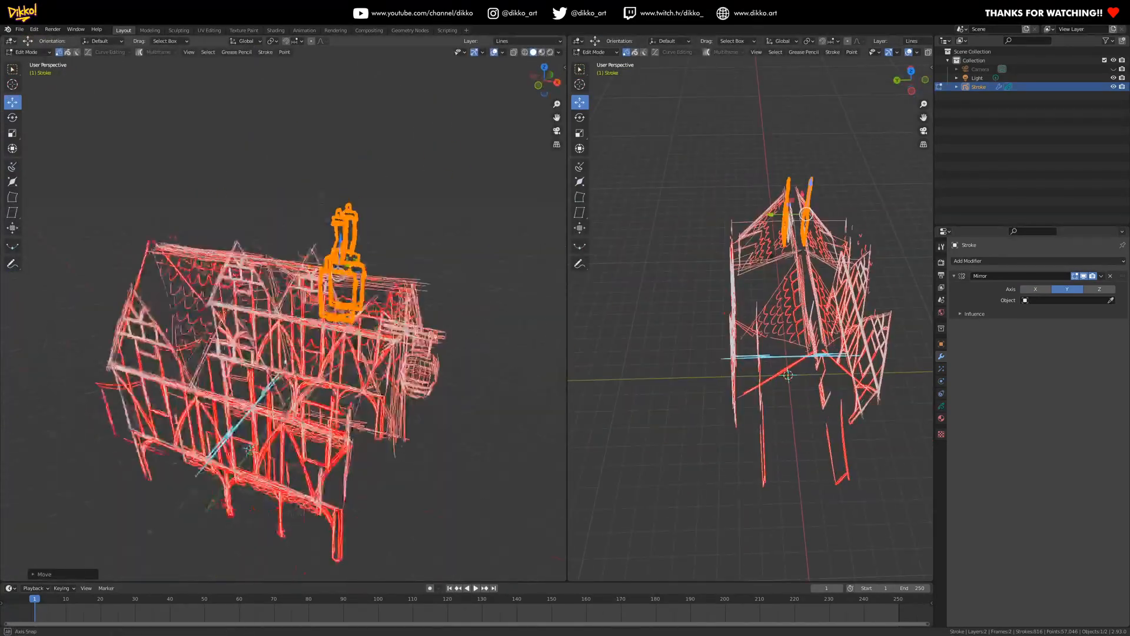
- Face the tavern from the front and switch to Draw mode for the blue tree and arches
{"action": "key", "text": "Tab"}
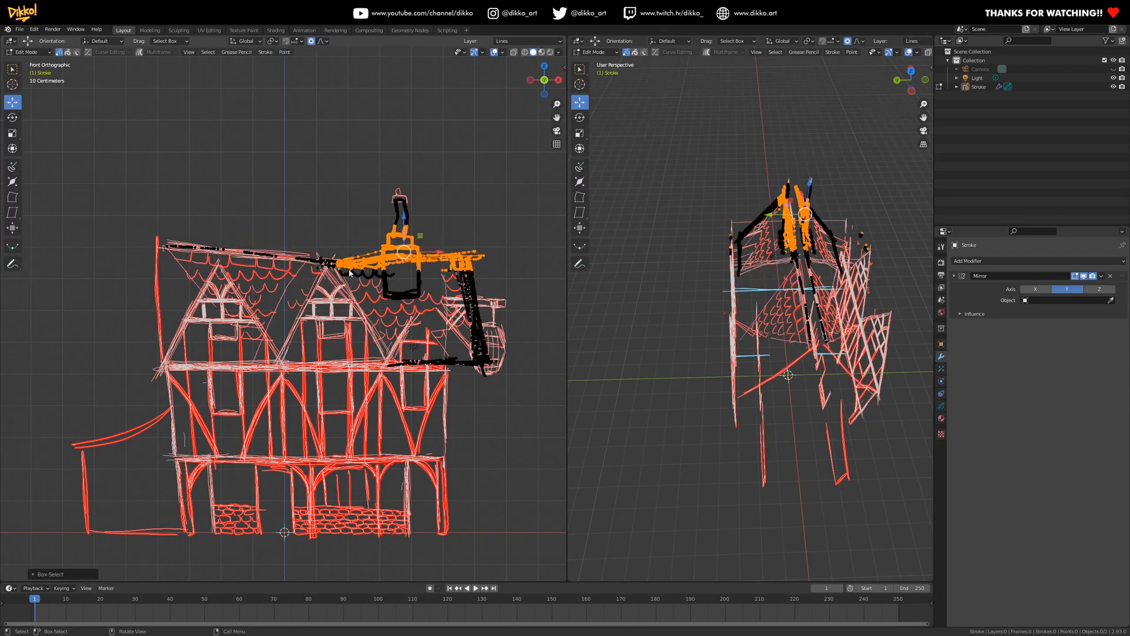
{"action": "left_click", "coordinate": [24, 52]}
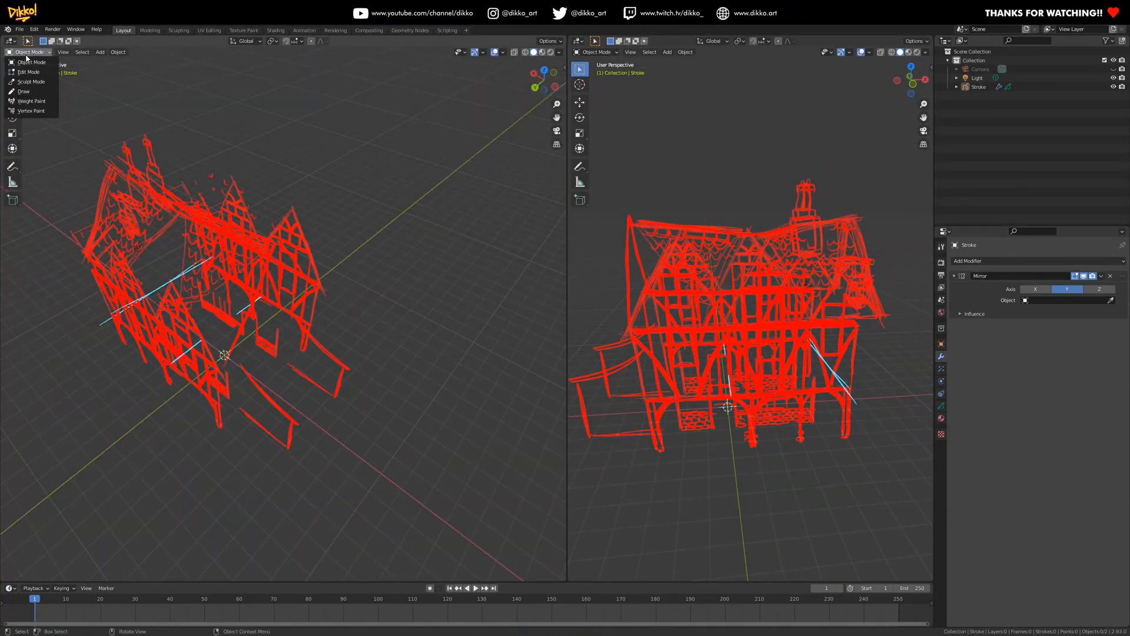
{"action": "left_click", "coordinate": [28, 72]}
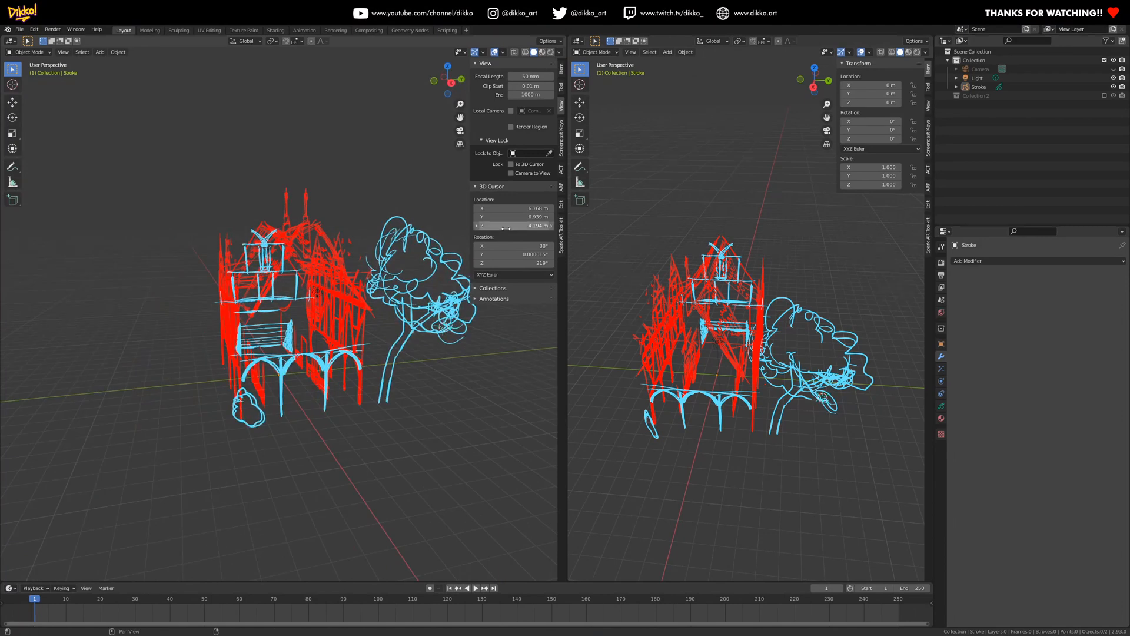
- Convert the tavern stroke object to a polygon curve with 0.005 m round bevel
{"action": "left_click", "coordinate": [24, 51]}
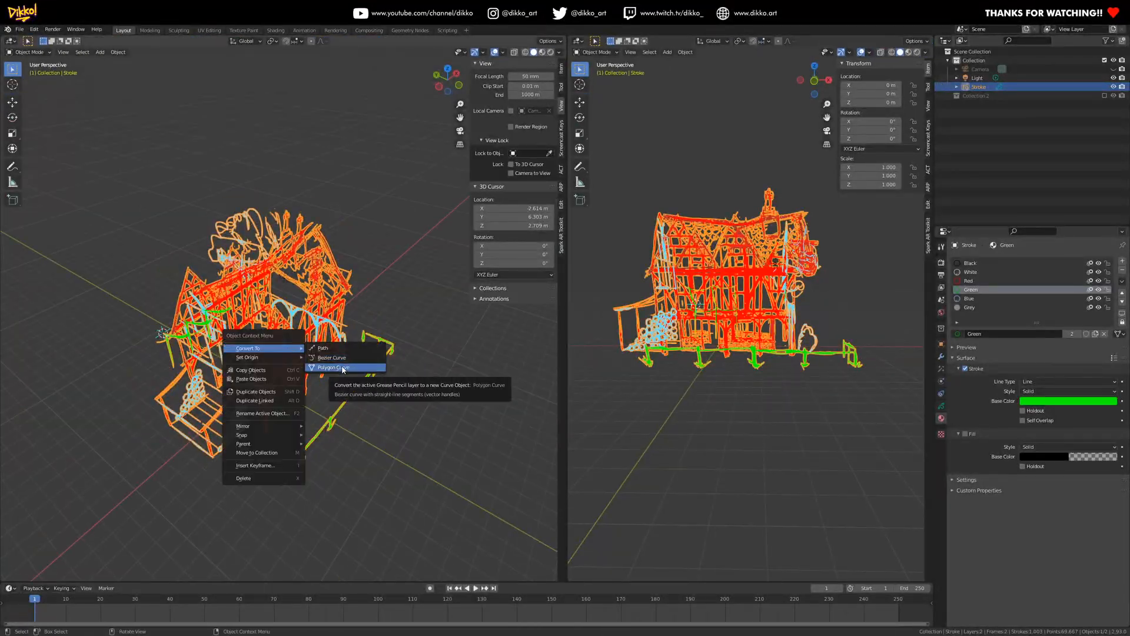
{"action": "left_click", "coordinate": [332, 367]}
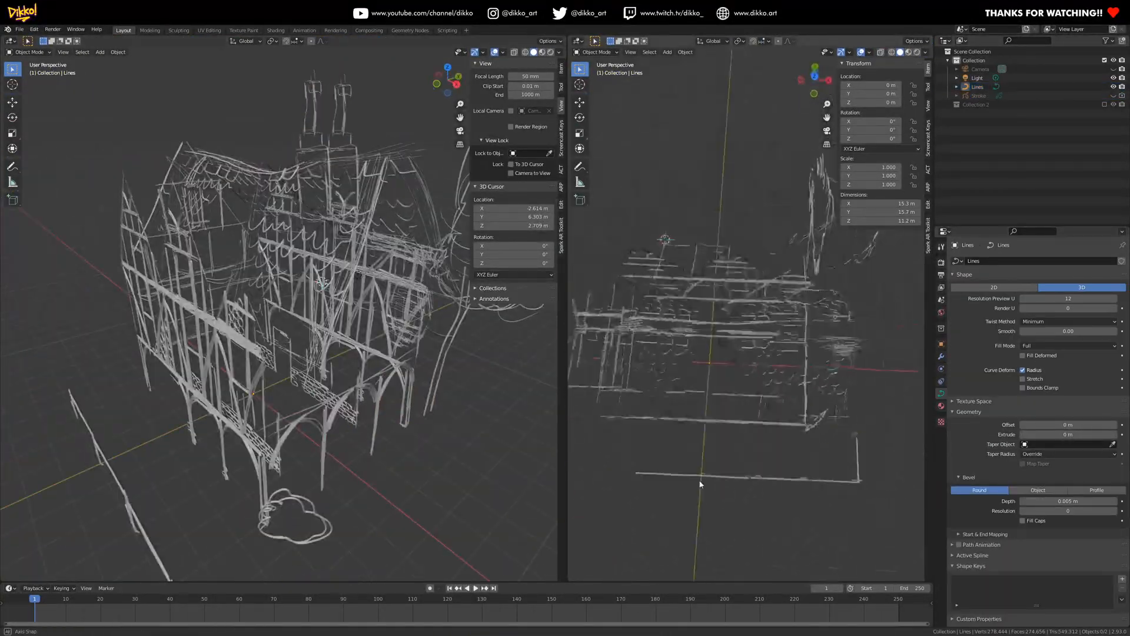